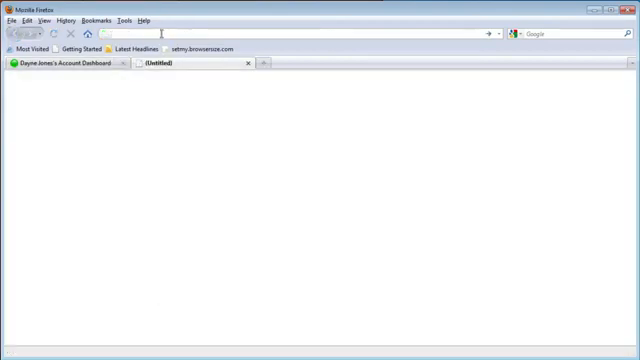
Load the Formspring site in a new tab so its sign-up form appears
{"action": "type", "text": "formspring.me/"}
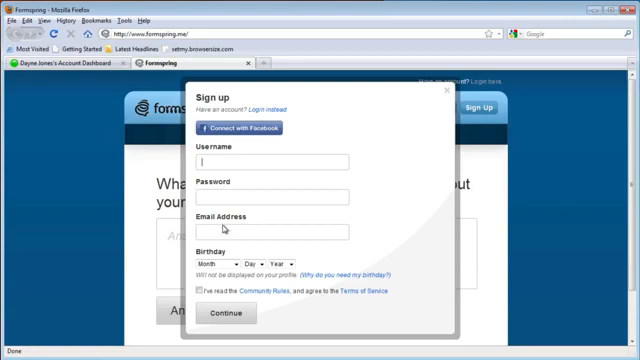
Switch to logging in and sign in via Connect with Facebook
{"action": "left_click", "coordinate": [268, 108]}
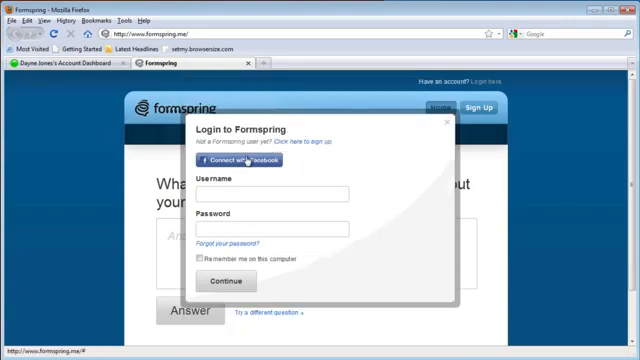
{"action": "left_click", "coordinate": [232, 160]}
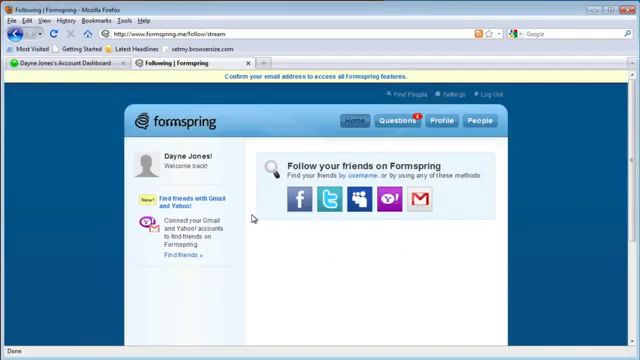
{"action": "mouse_move", "coordinate": [372, 152]}
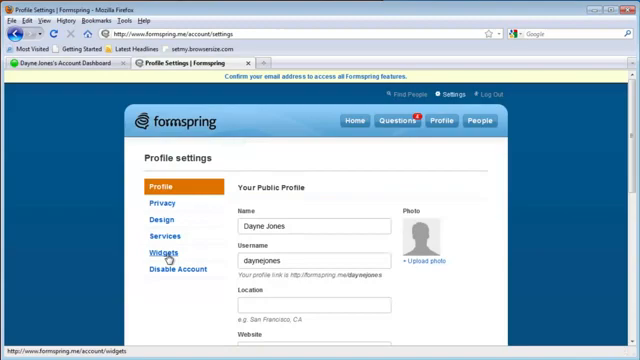
Show the Widgets settings with the Large size and the embed code box in view
{"action": "left_click", "coordinate": [164, 250]}
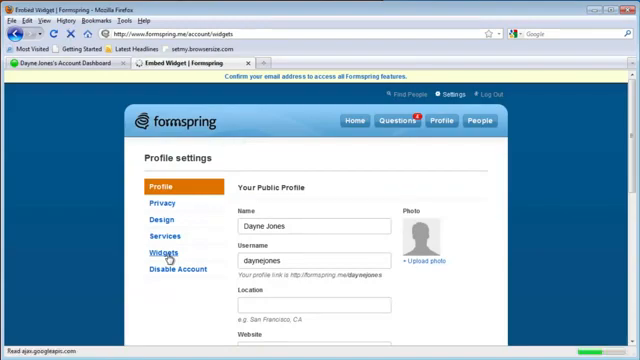
{"action": "left_click", "coordinate": [168, 250]}
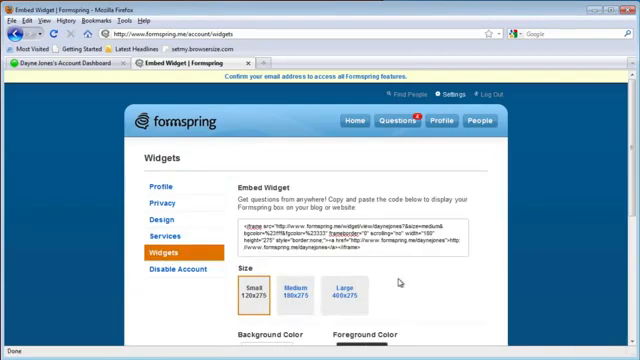
{"action": "scroll", "scroll_direction": "down", "scroll_amount": 3}
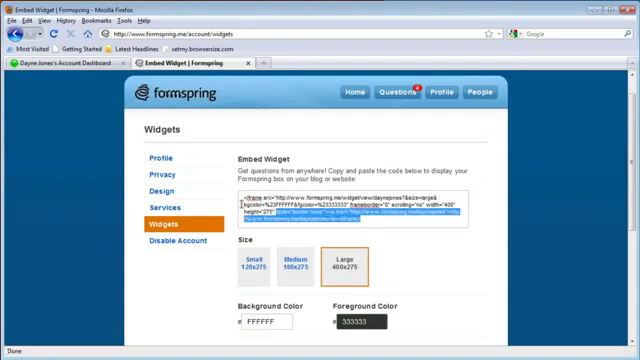
Copy the selected widget embed code from the context menu
{"action": "right_click", "coordinate": [290, 210]}
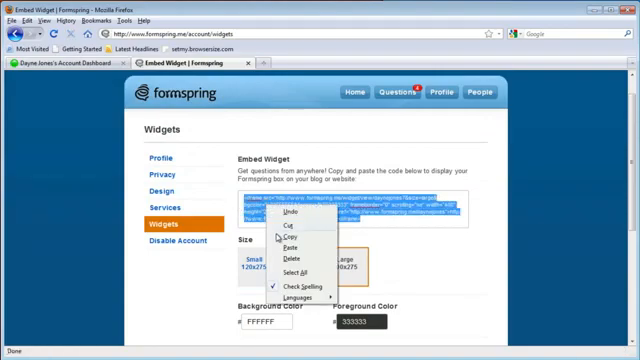
{"action": "left_click", "coordinate": [288, 236]}
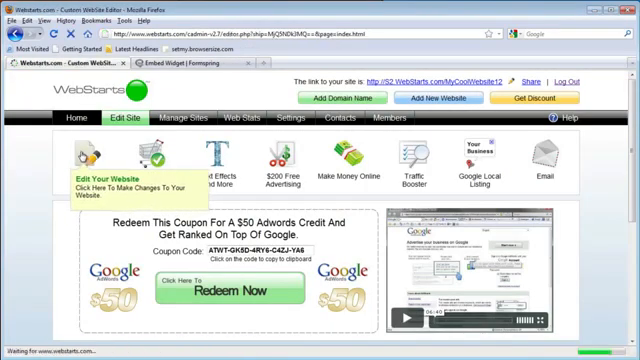
Edit the site and paste the embed code into an HTML element on the page
{"action": "left_click", "coordinate": [120, 122]}
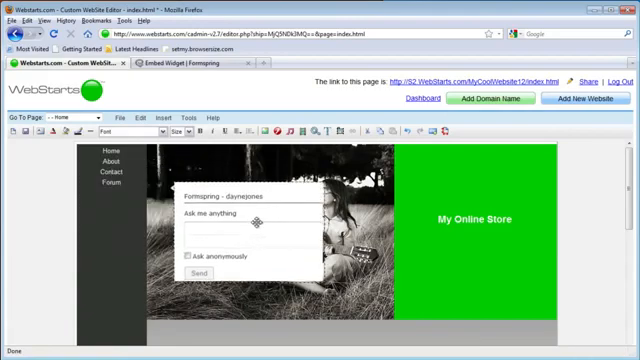
{"action": "scroll", "scroll_direction": "down", "scroll_amount": 3}
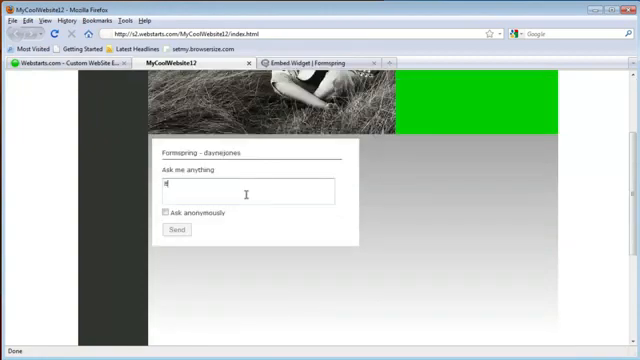
Type 'How are you today' into the widget's Ask me anything box
{"action": "type", "text": "How are you today"}
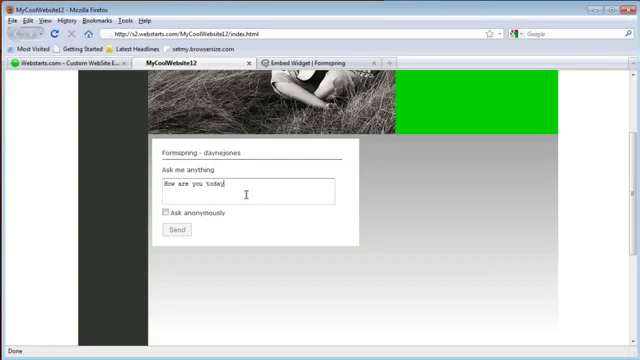